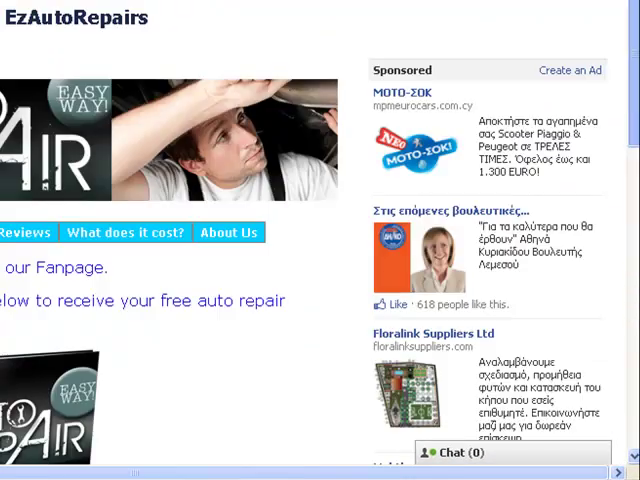
- Edit the EzAutoRepairs fan page and scroll down toward its FanPage Comments settings
scroll(down, 3)
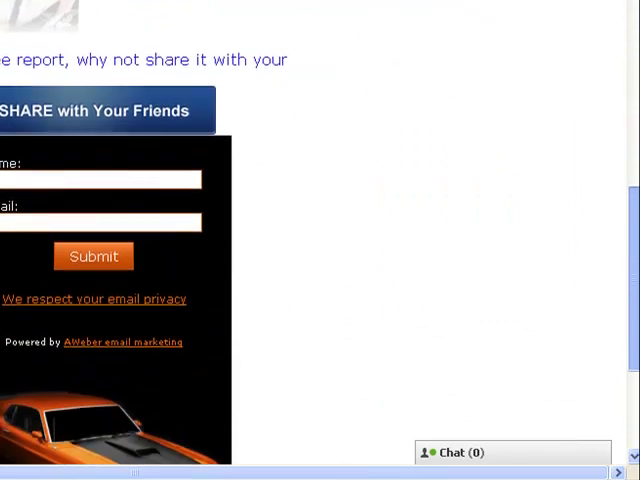
scroll(down, 3)
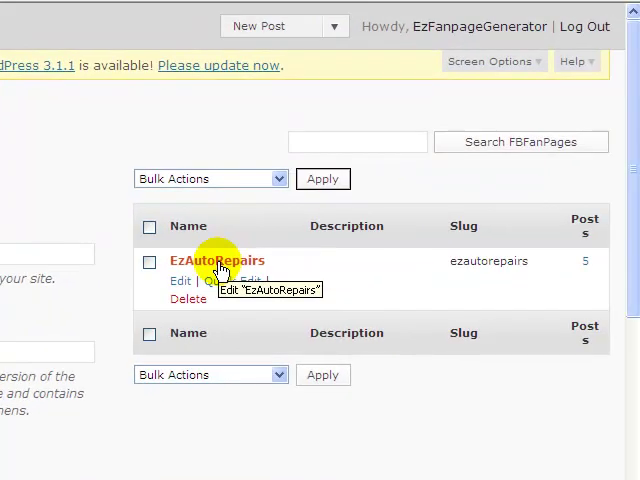
click(216, 260)
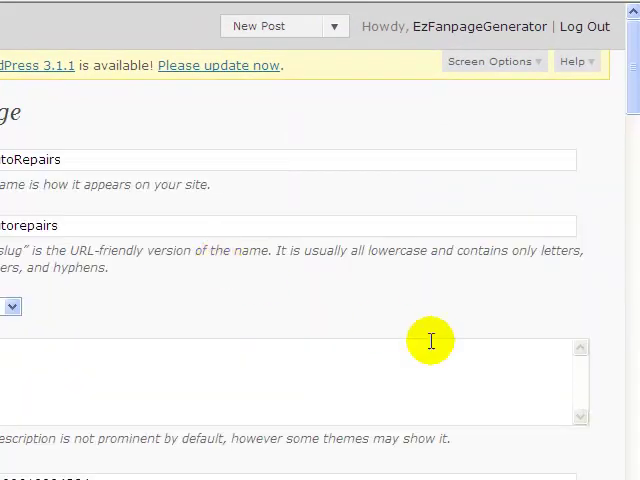
scroll(down, 3)
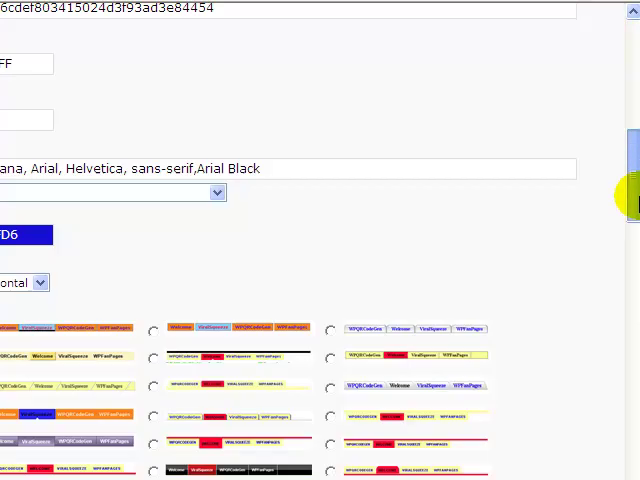
scroll(down, 3)
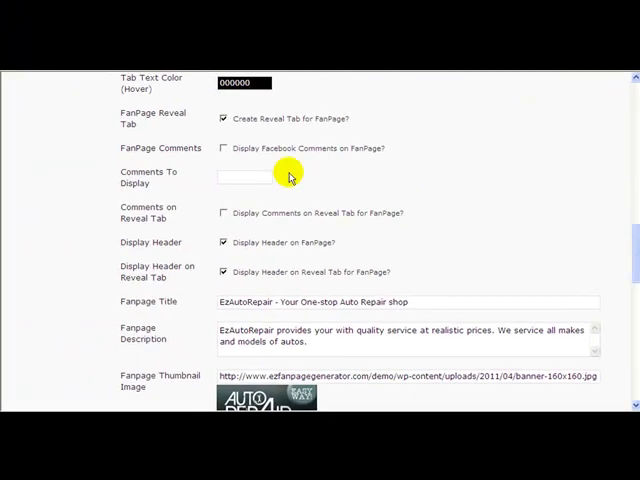
mouse_move(145, 160)
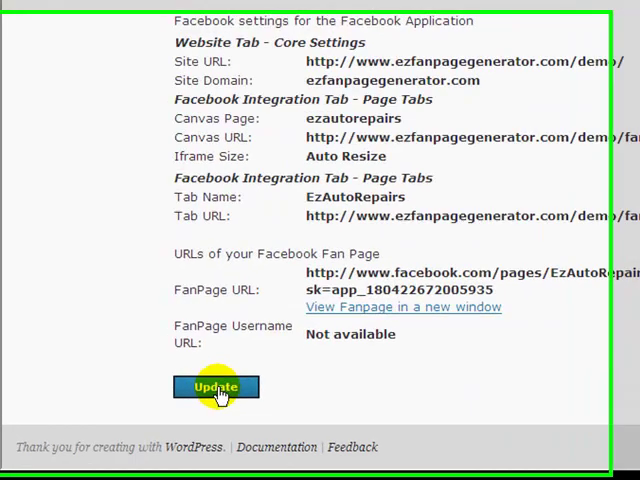
- Update the EzAutoRepairs fan page with 'Display Facebook Comments on FanPage' enabled
click(216, 387)
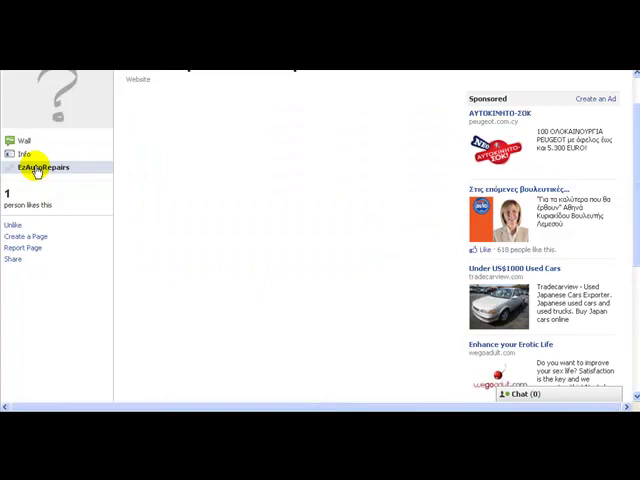
- Open the EzAutoRepairs tab from the Facebook fan page's left sidebar
click(42, 167)
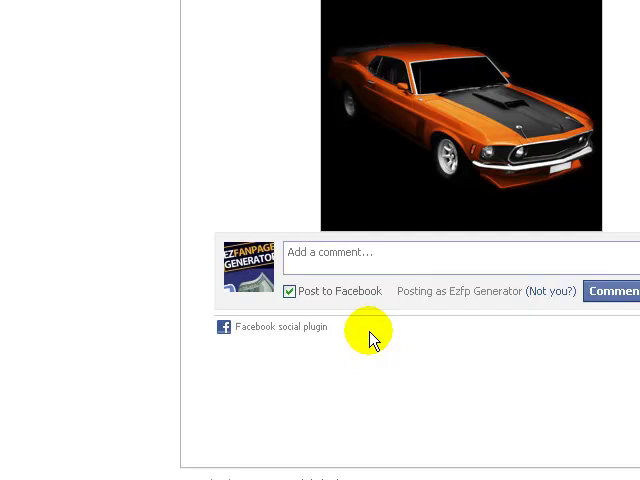
mouse_move(365, 348)
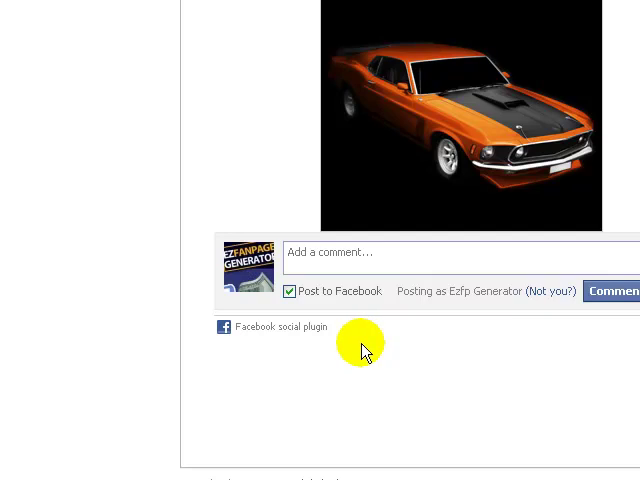
mouse_move(365, 348)
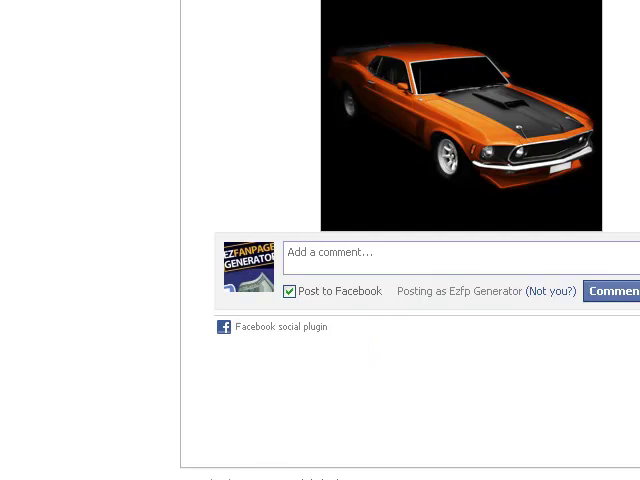